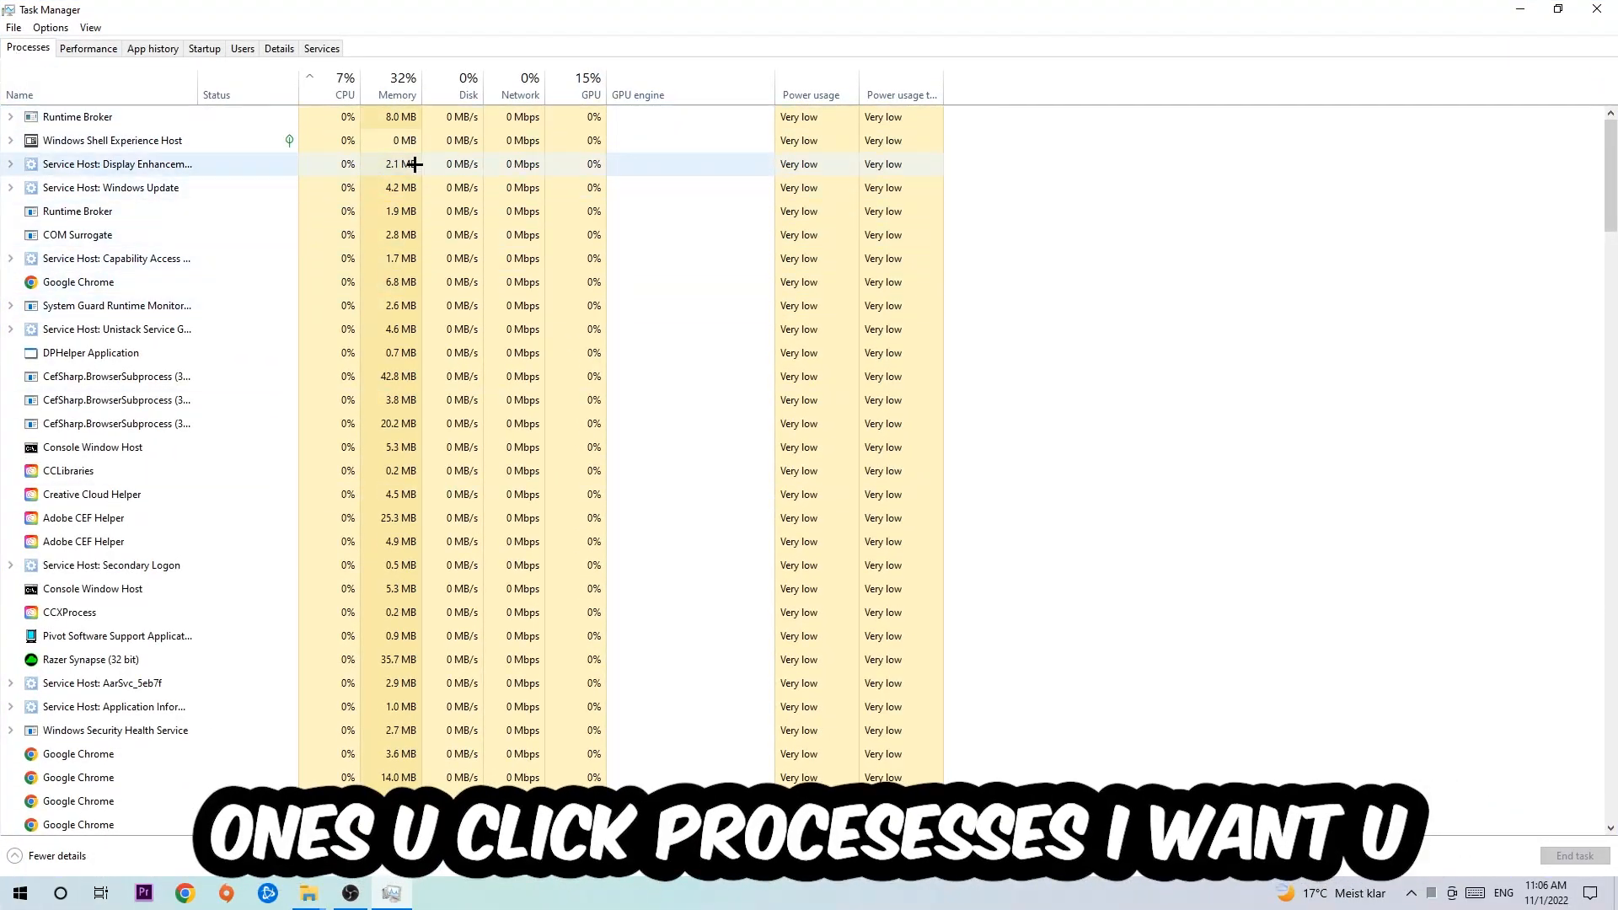
- End the Google Chrome process from the Processes list
click(78, 282)
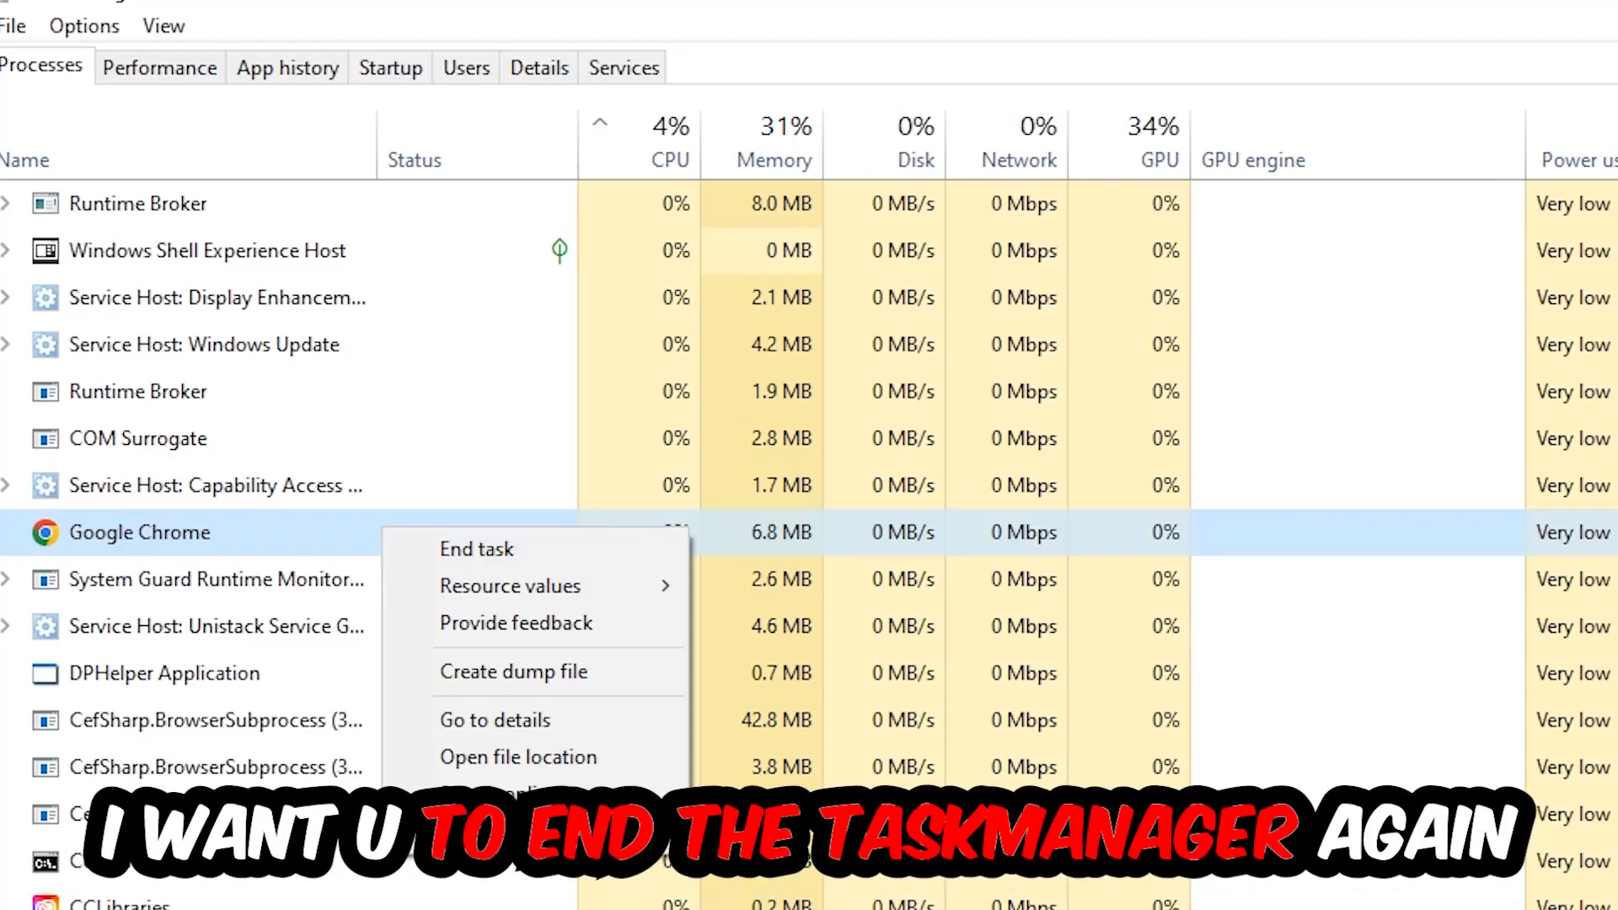
click(477, 547)
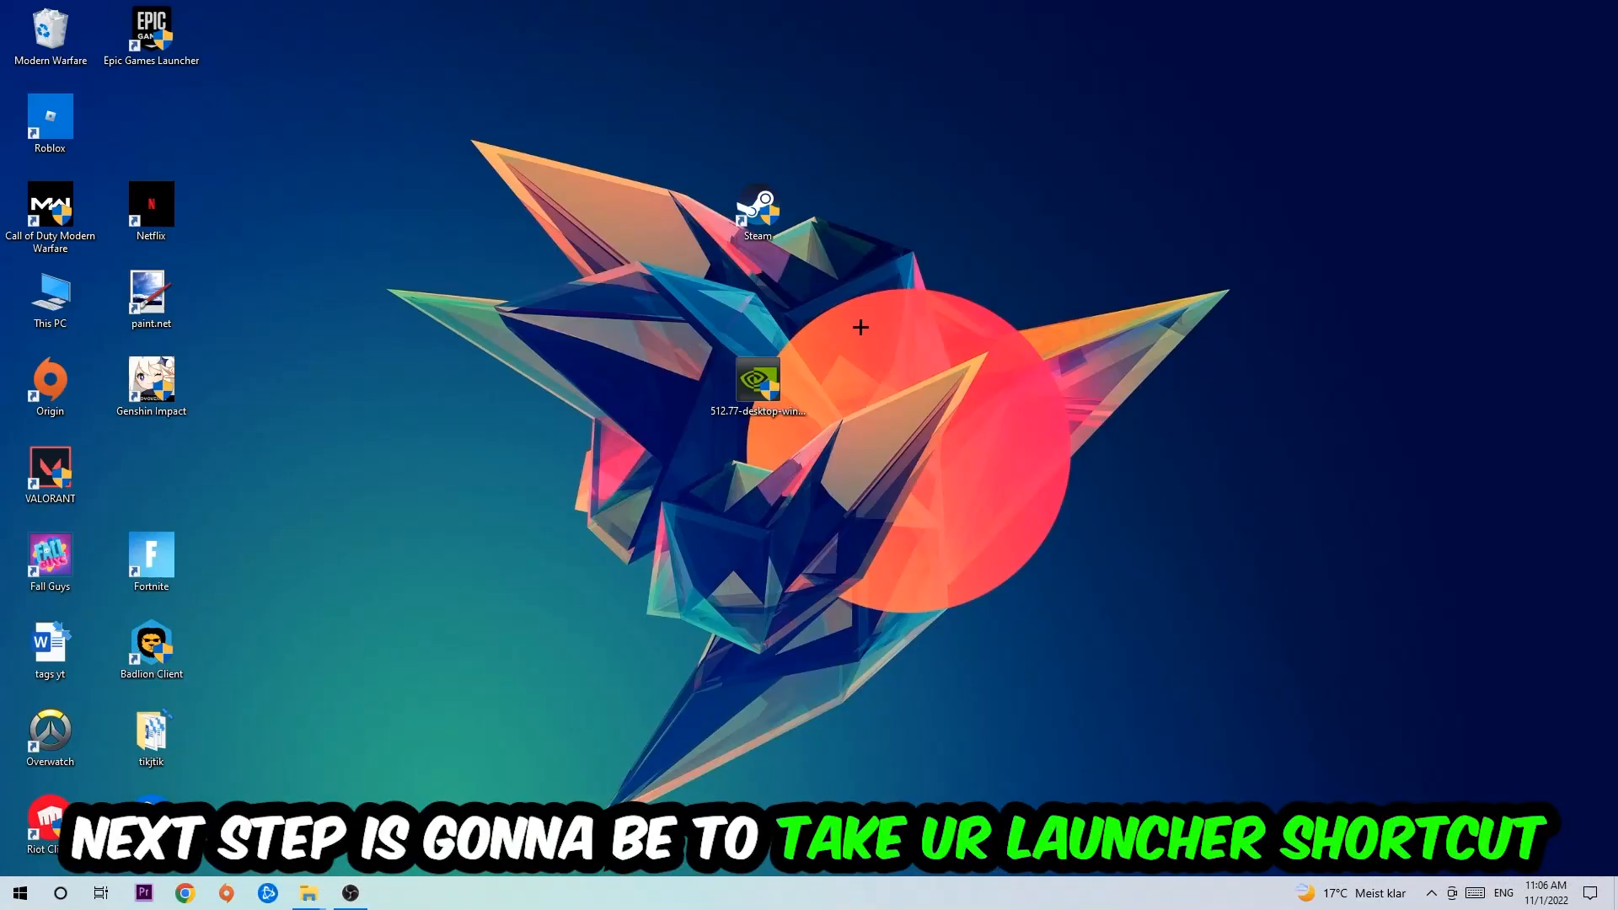
- Move the Steam desktop shortcut and launch it with Run as administrator
drag(758, 212, 959, 300)
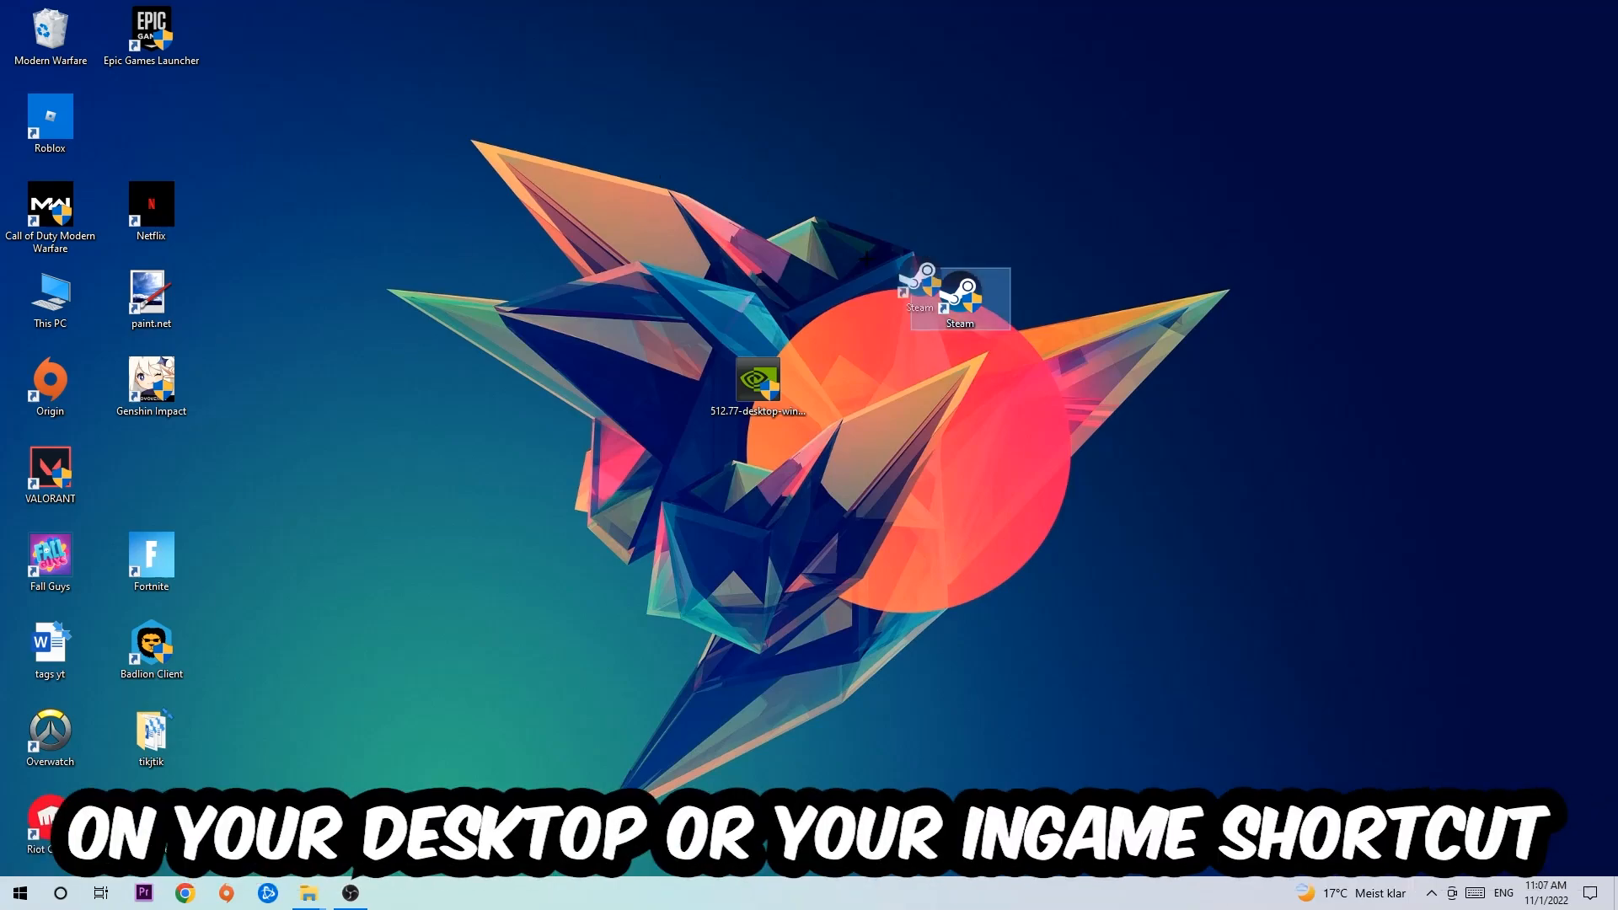
right_click(957, 293)
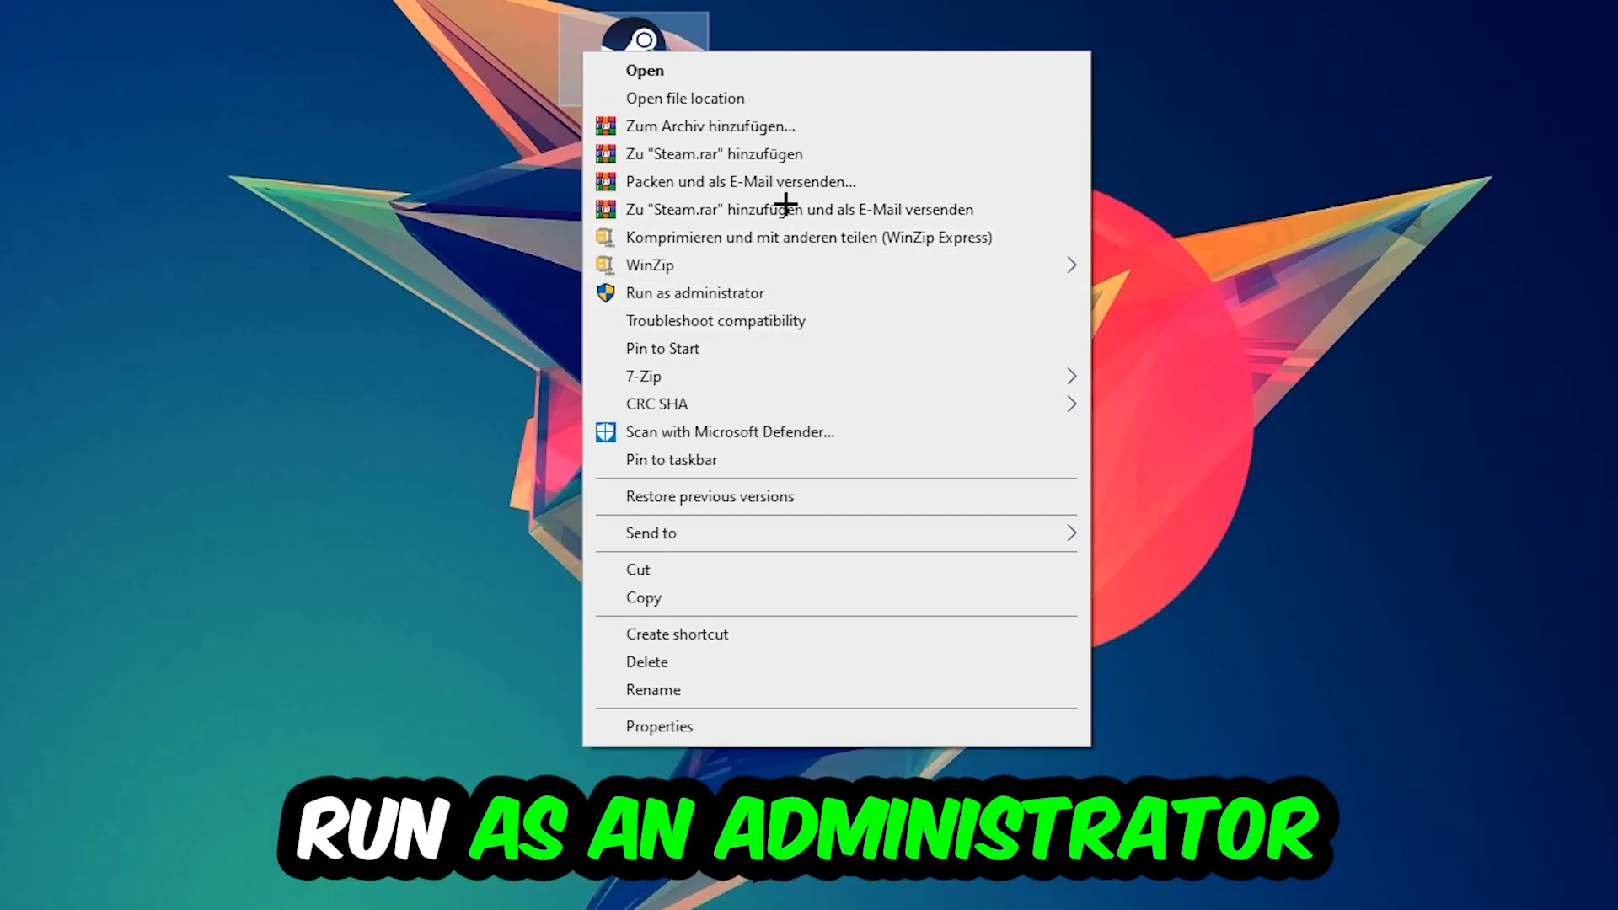
click(693, 292)
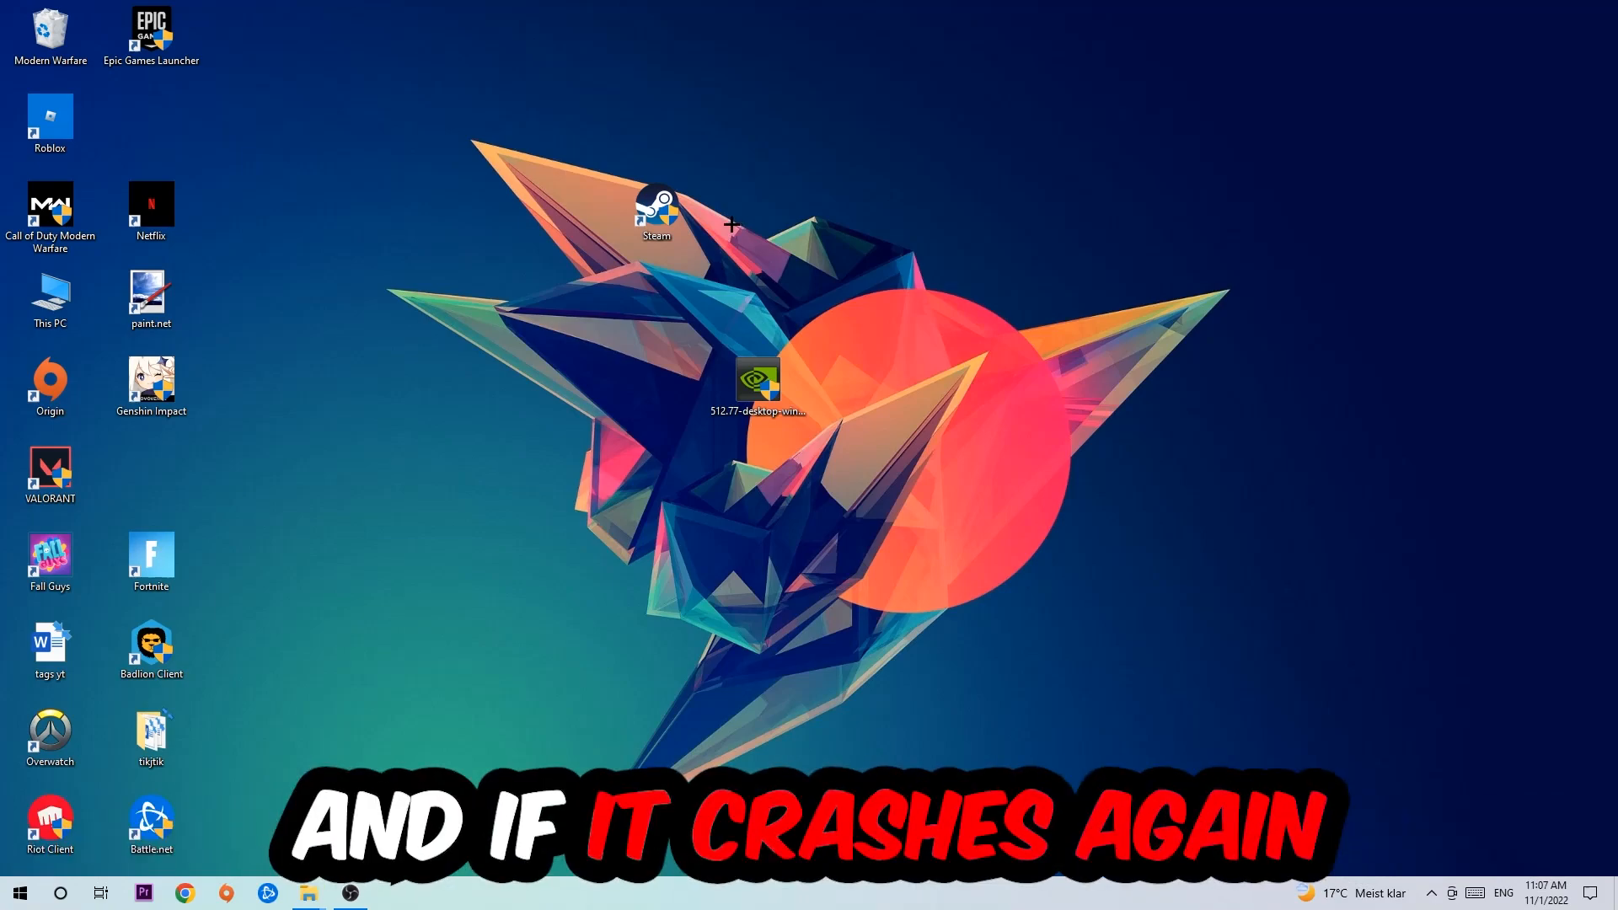
- In the Steam shortcut's Compatibility properties, set Windows 8 mode and Run as administrator, then apply
drag(656, 212, 554, 299)
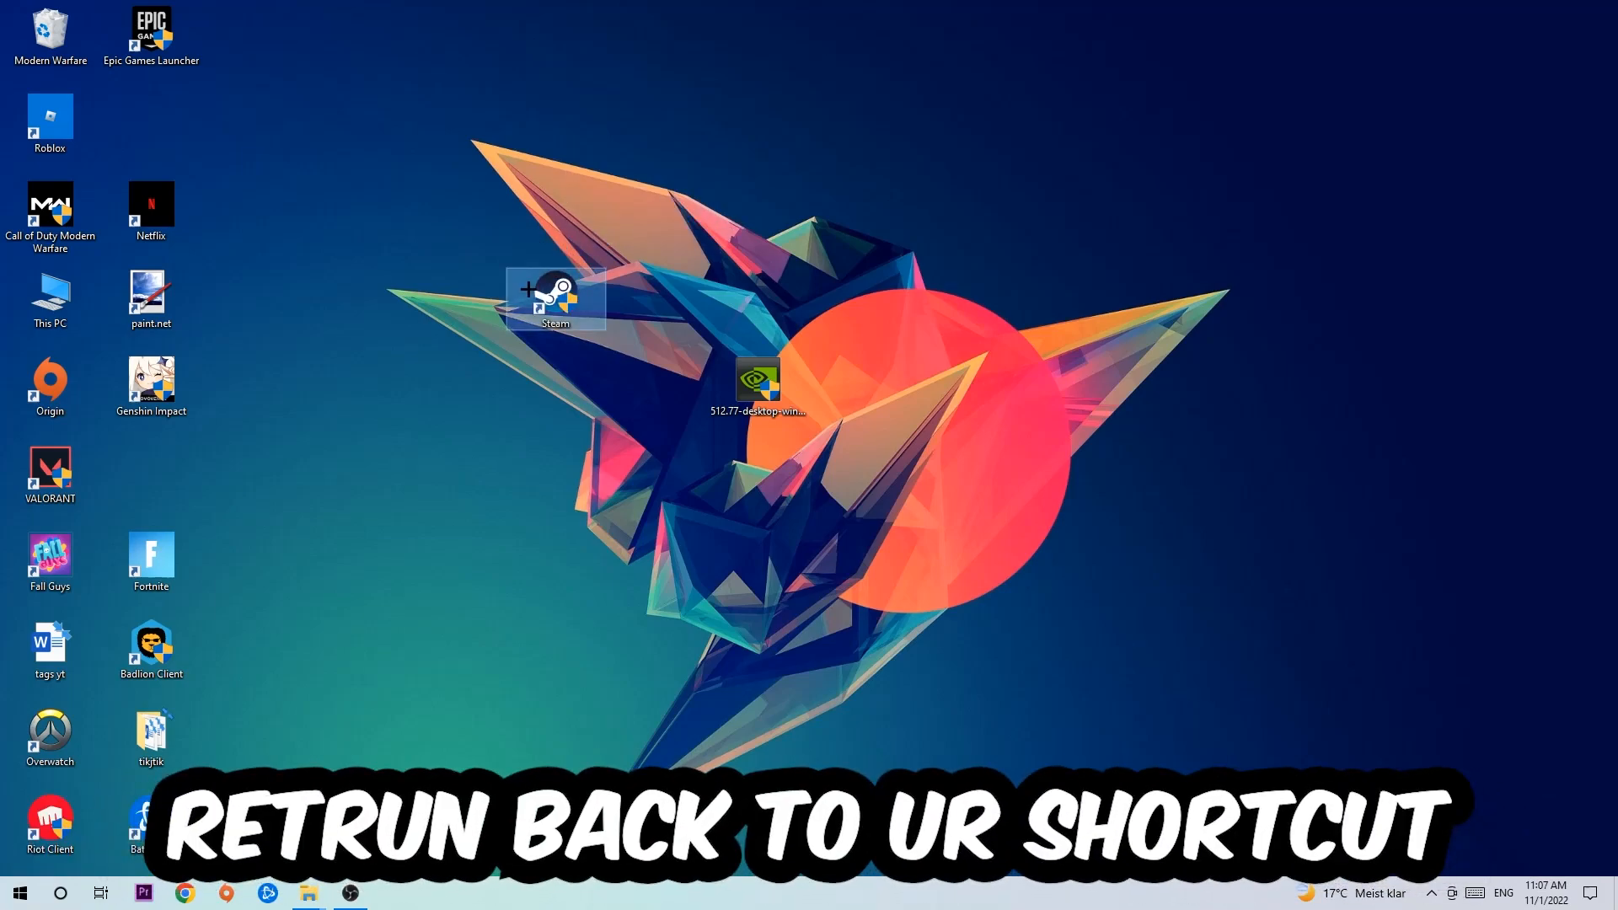
right_click(554, 298)
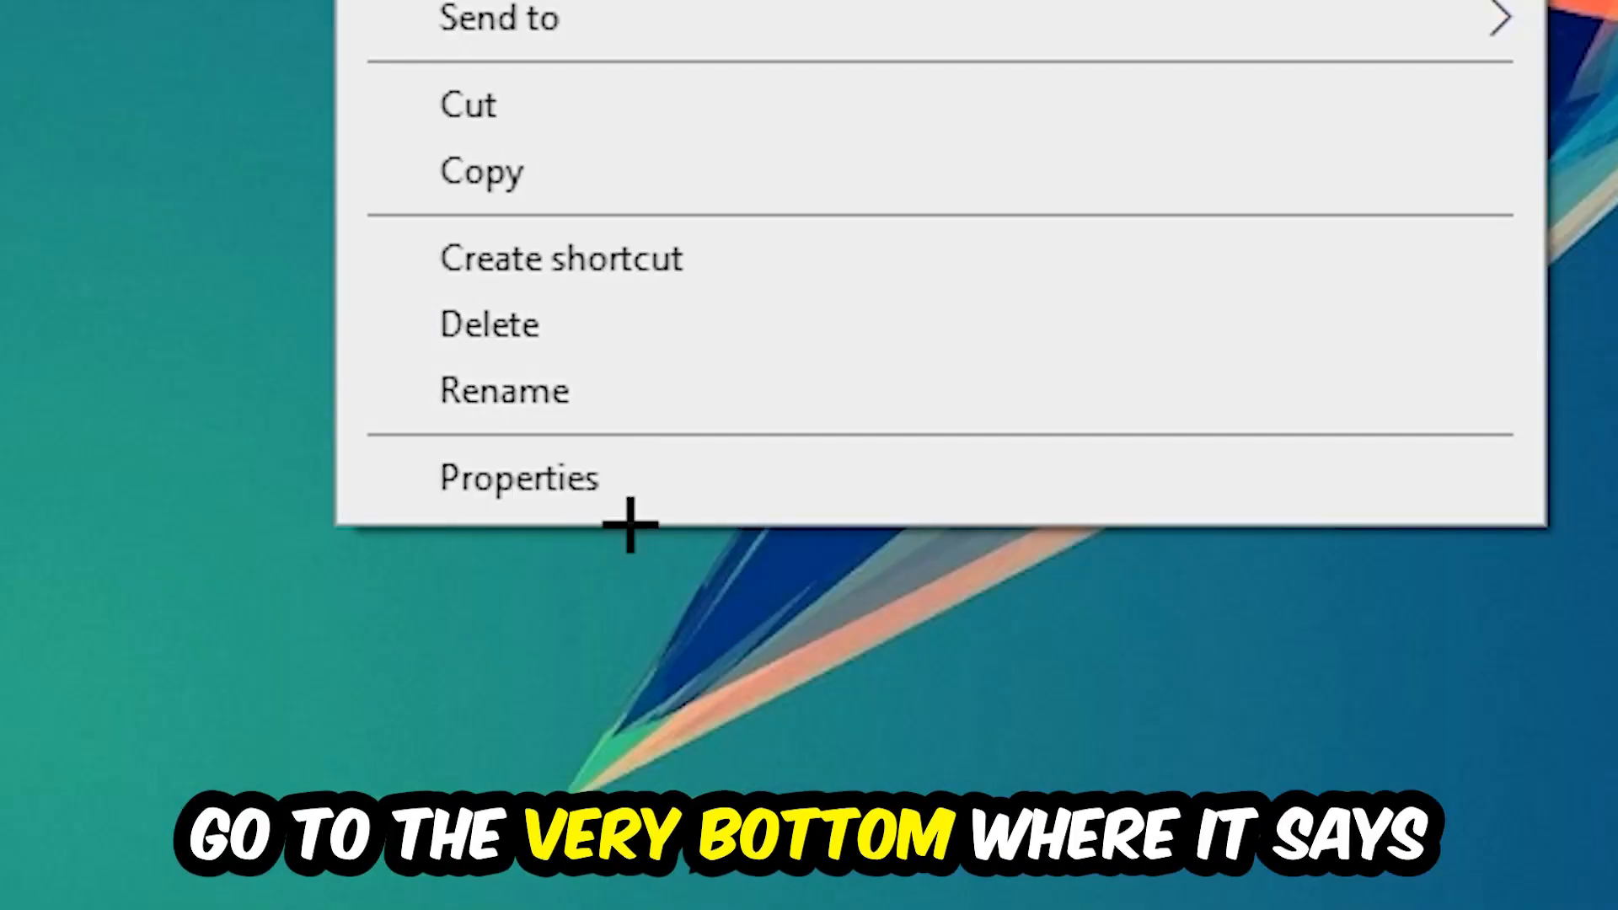
click(519, 477)
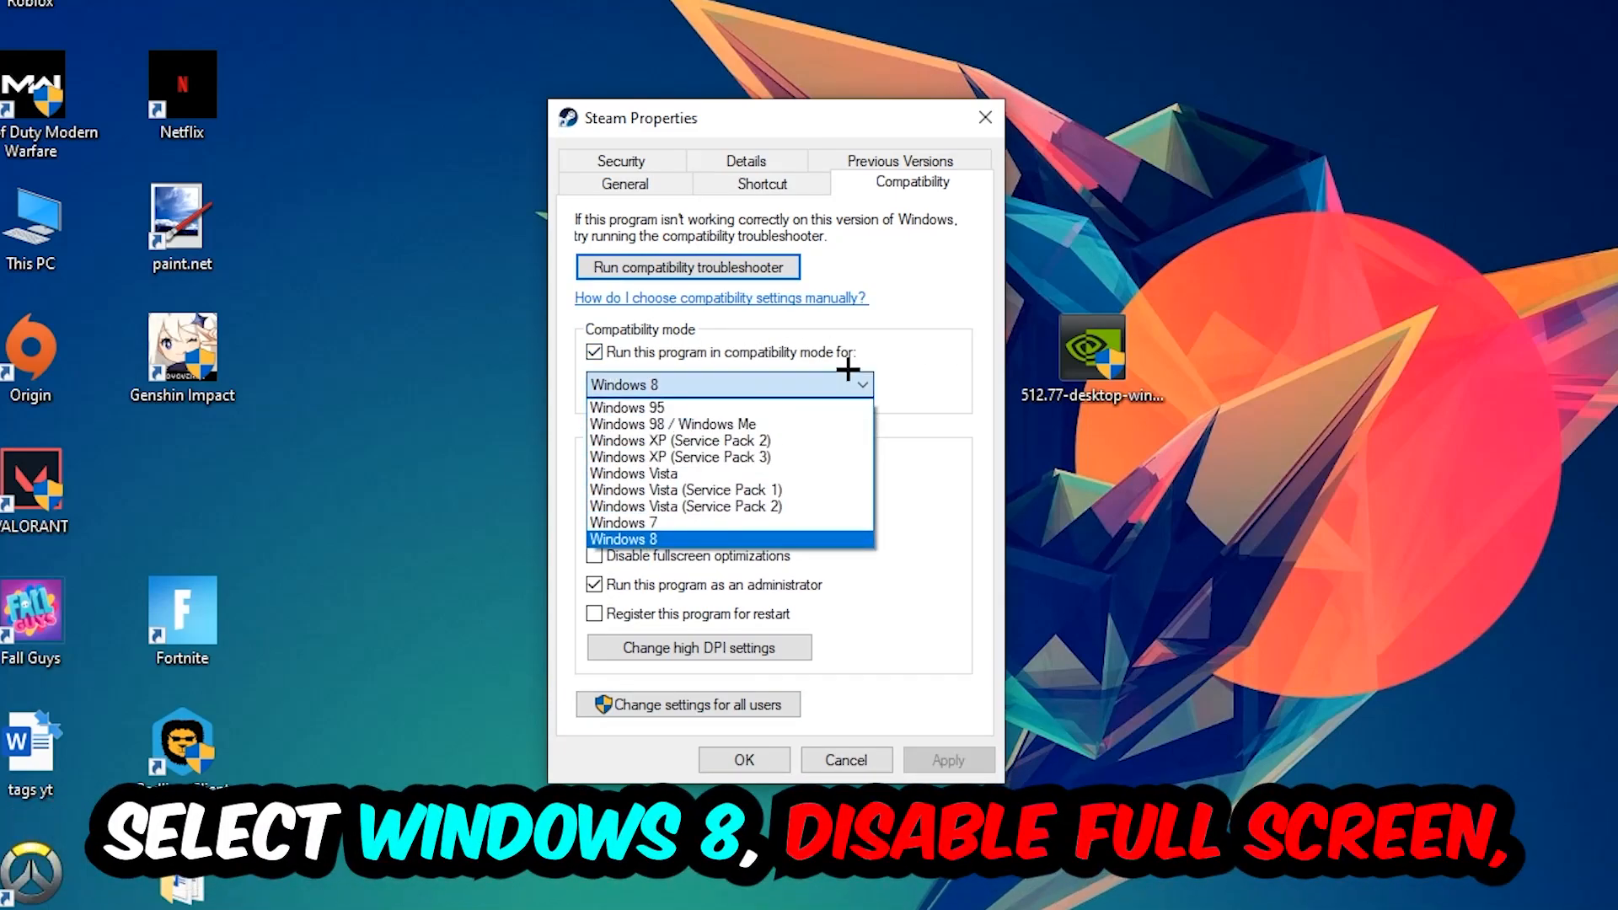
click(624, 539)
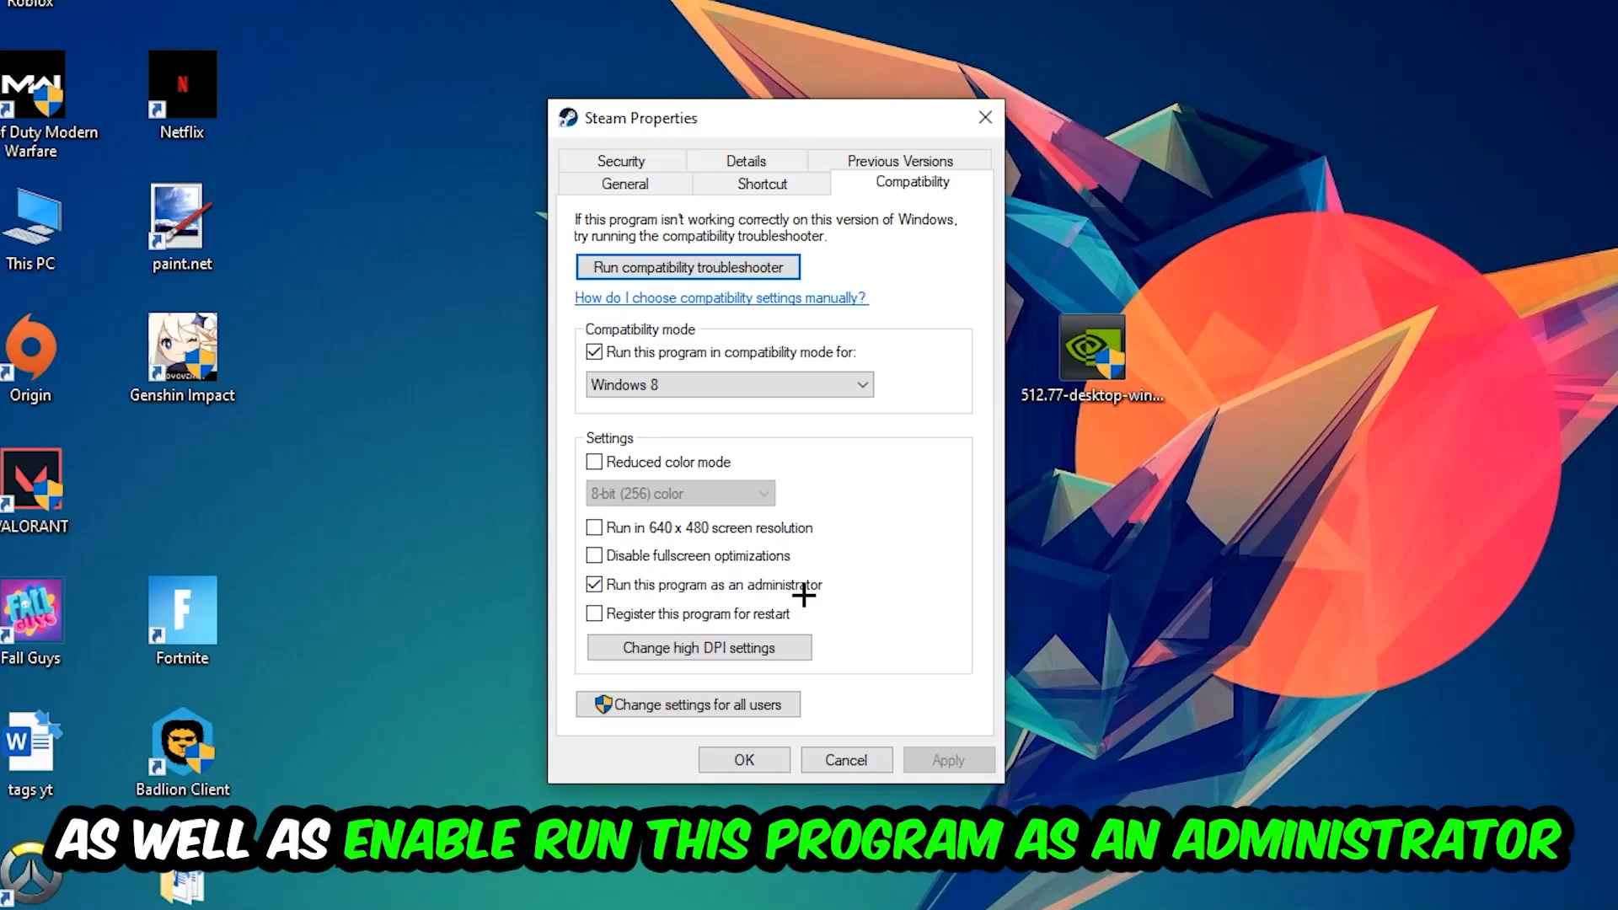
click(742, 760)
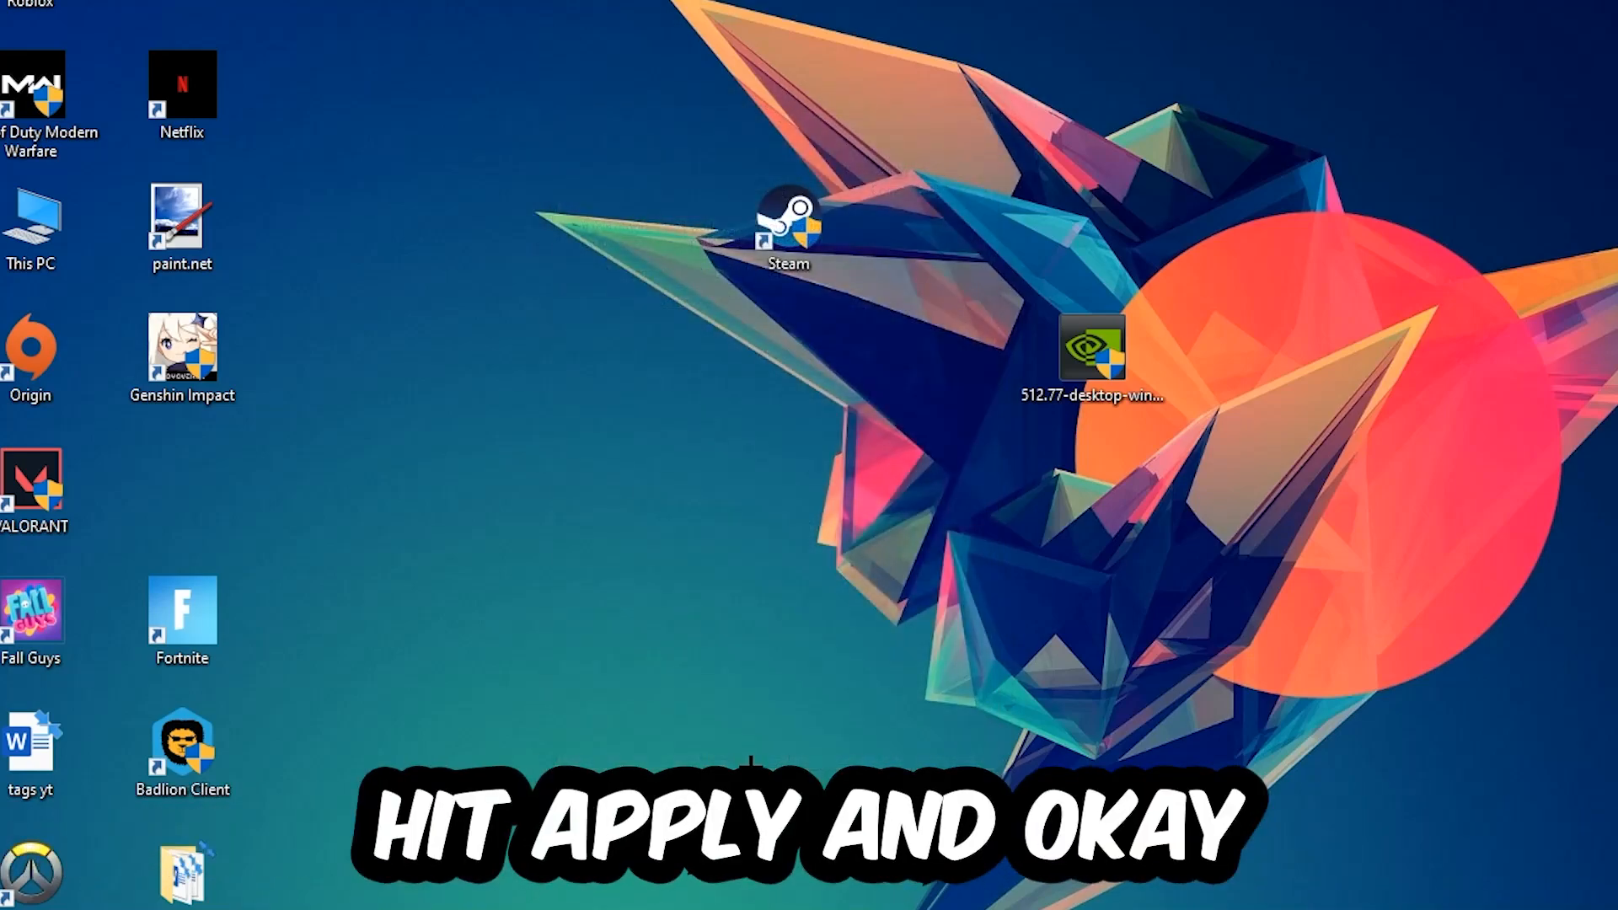